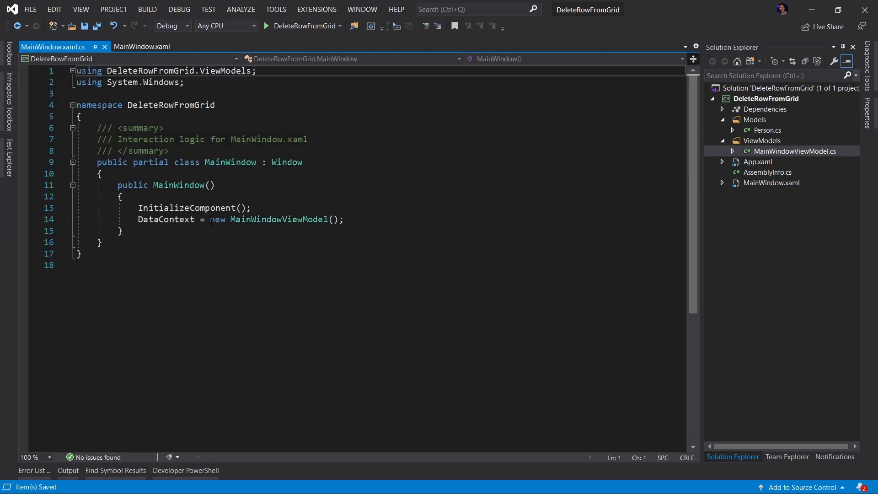
- Inspect MainWindow's DataContext and browse MainWindowViewModel's People collection of 25 generated persons
double_click(165, 219)
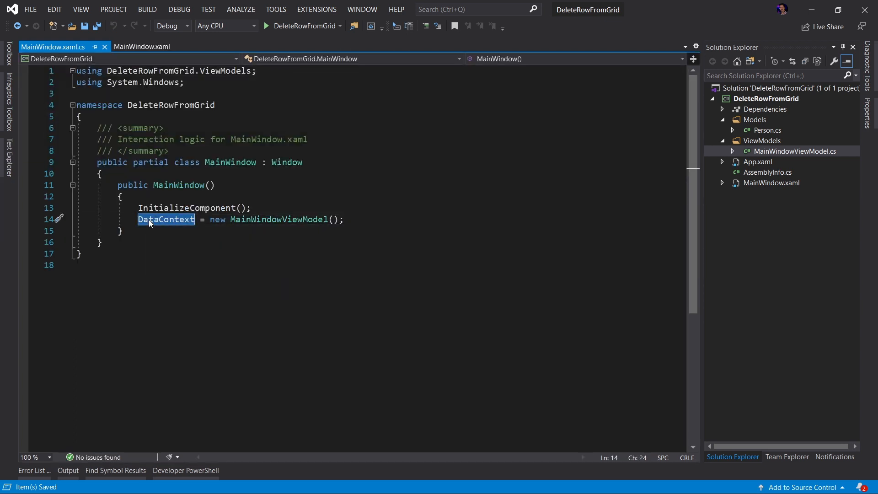
double_click(278, 219)
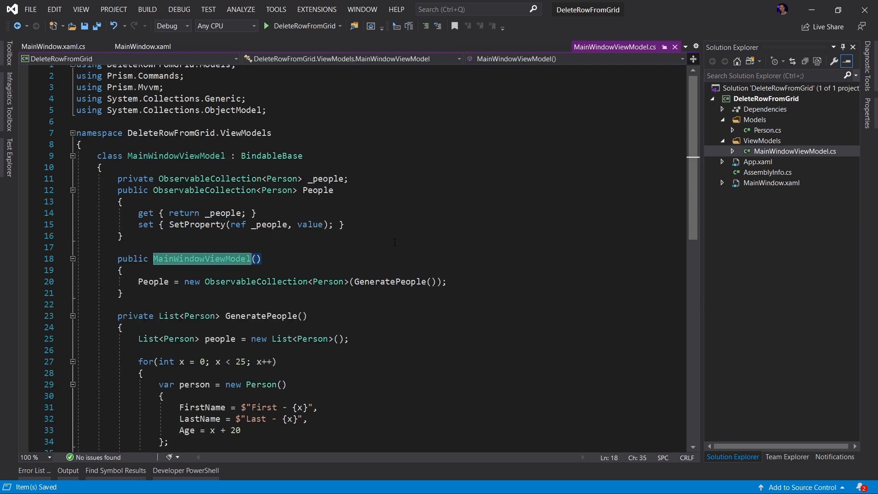
scroll(down, 3)
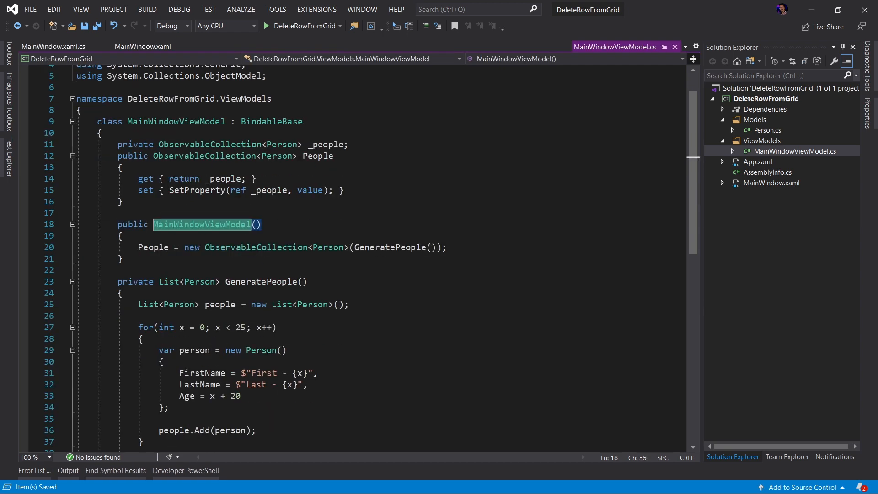
mouse_move(317, 156)
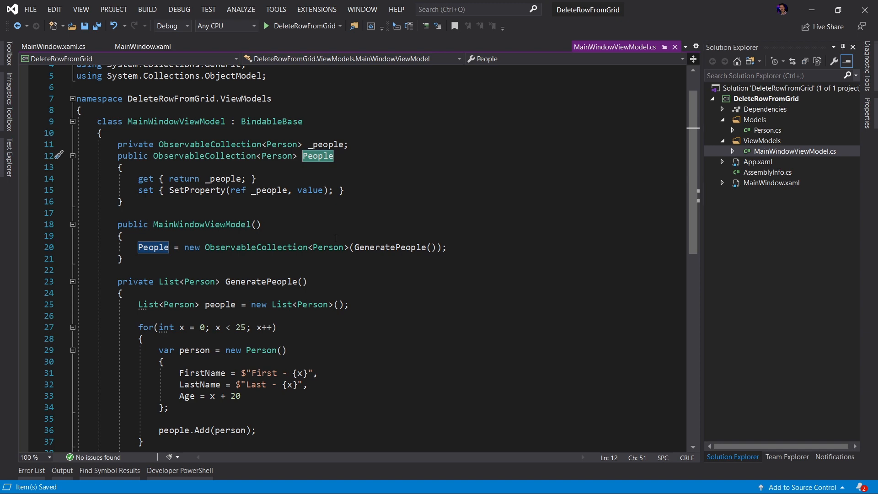
scroll(down, 3)
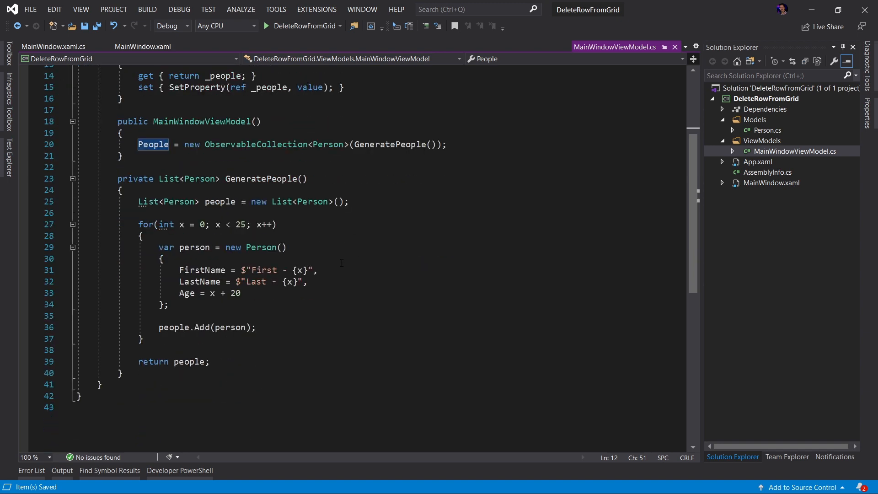
scroll(up, 3)
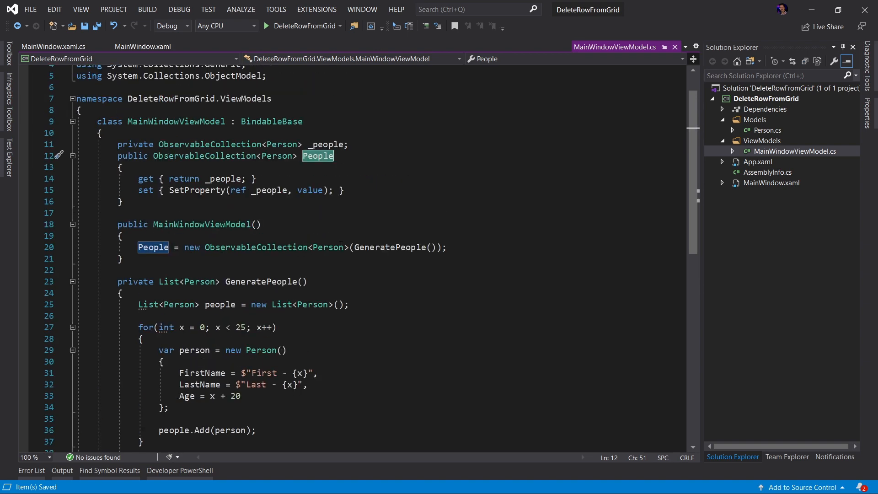
- Start DeleteRowFromGrid to view the grid of people with First Name, Last Name and Age
click(268, 26)
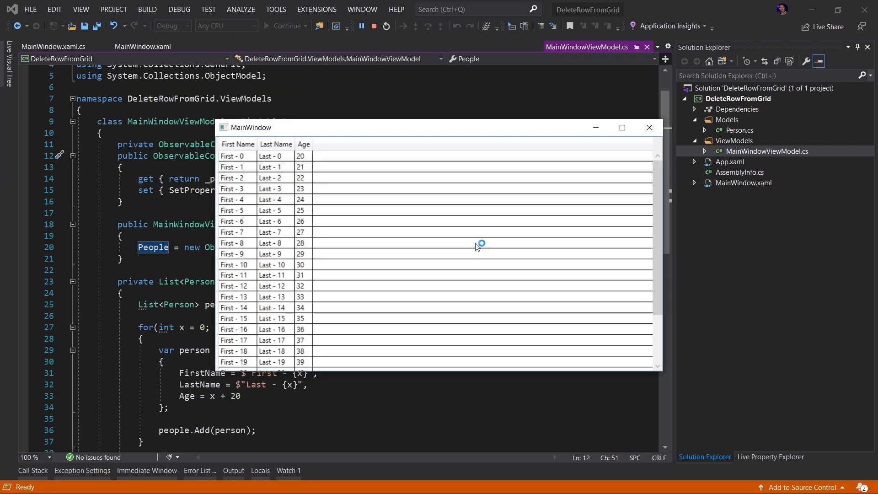
mouse_move(384, 212)
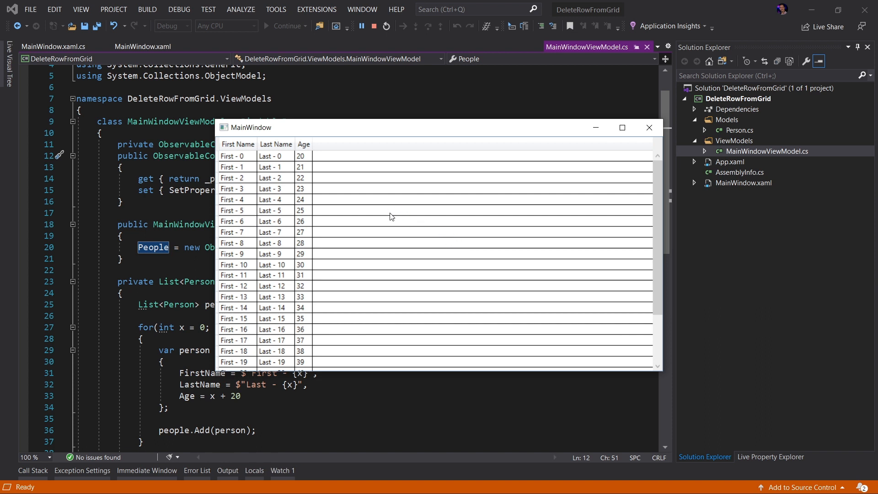
mouse_move(354, 195)
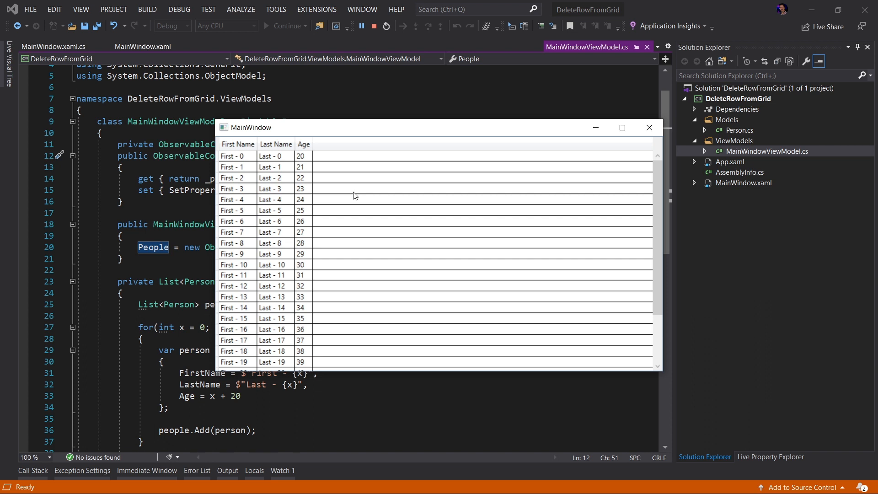
mouse_move(367, 197)
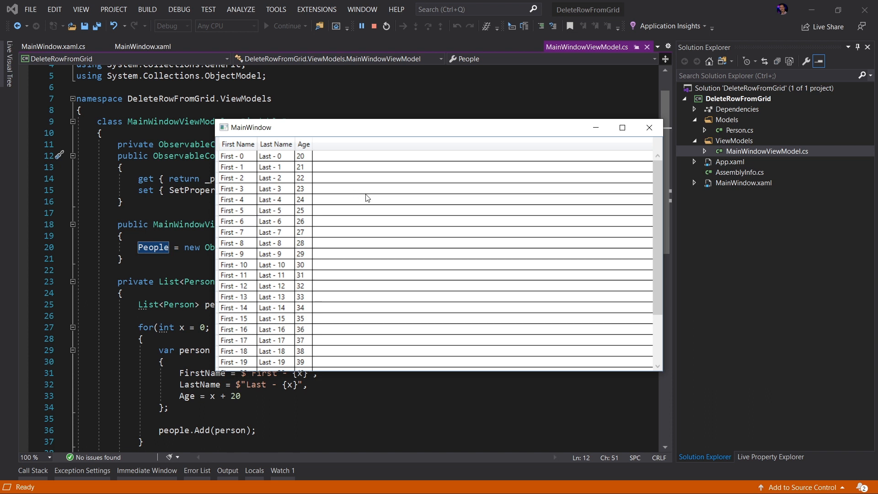
mouse_move(370, 191)
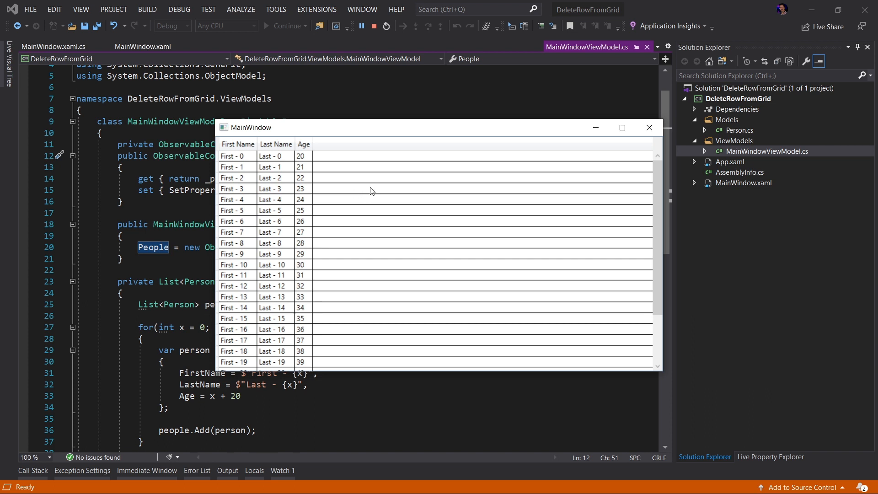
mouse_move(327, 187)
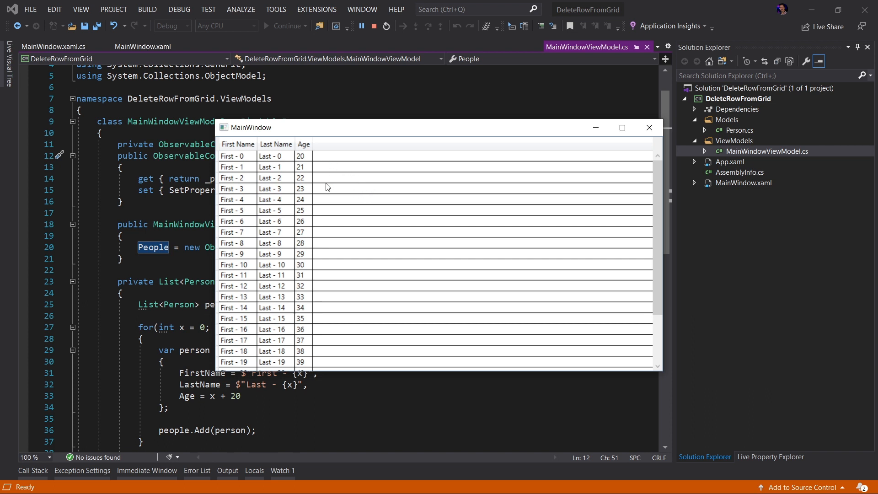
mouse_move(329, 160)
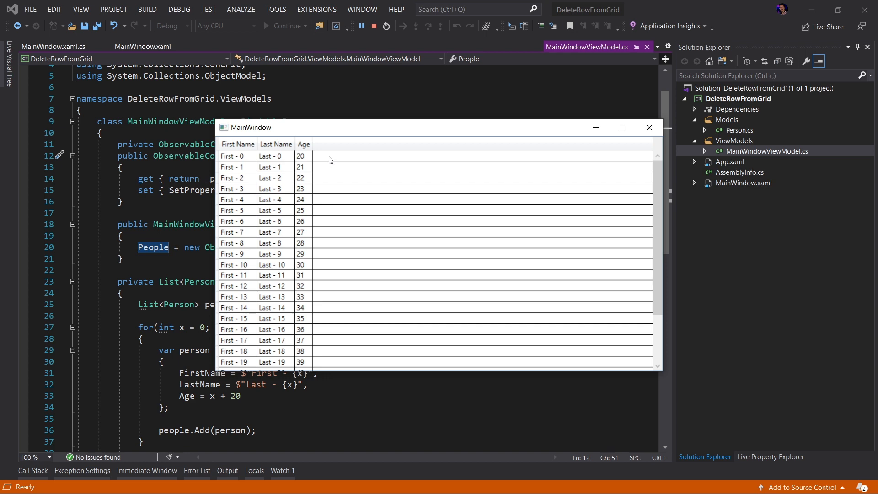
mouse_move(355, 110)
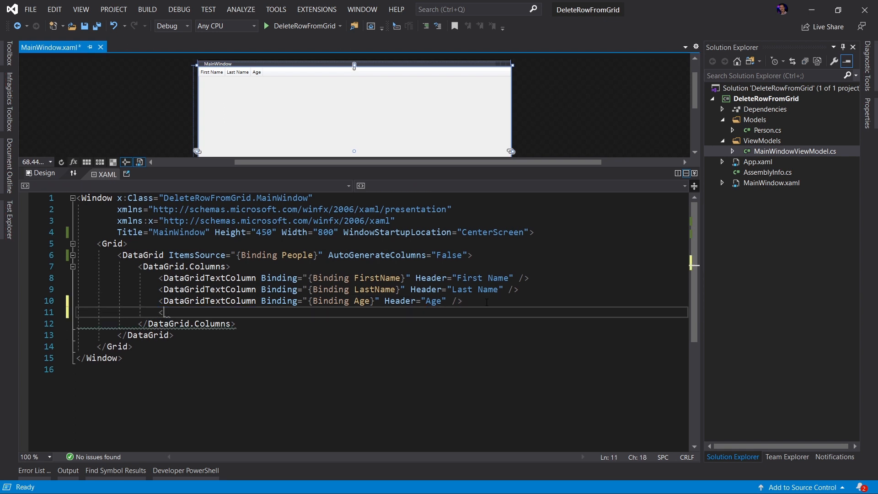
- Add a DataGridTemplateColumn whose cell template holds a Delete button, then run the app
text(dta)
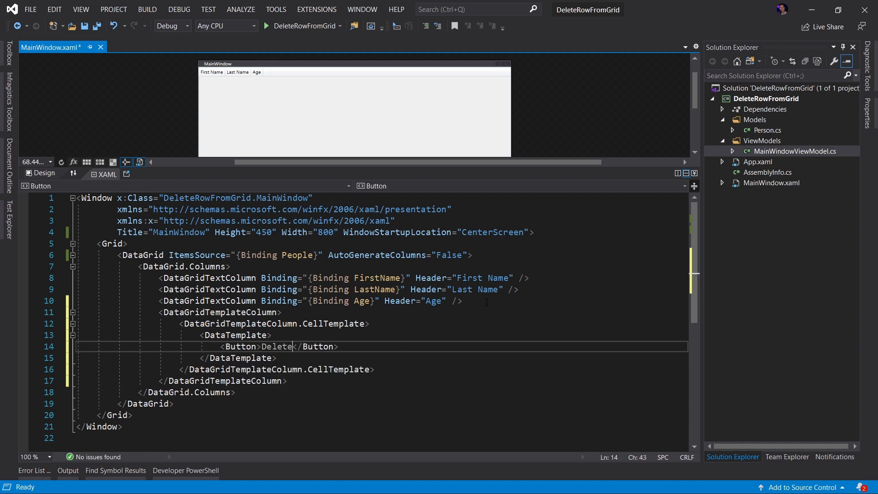
click(253, 25)
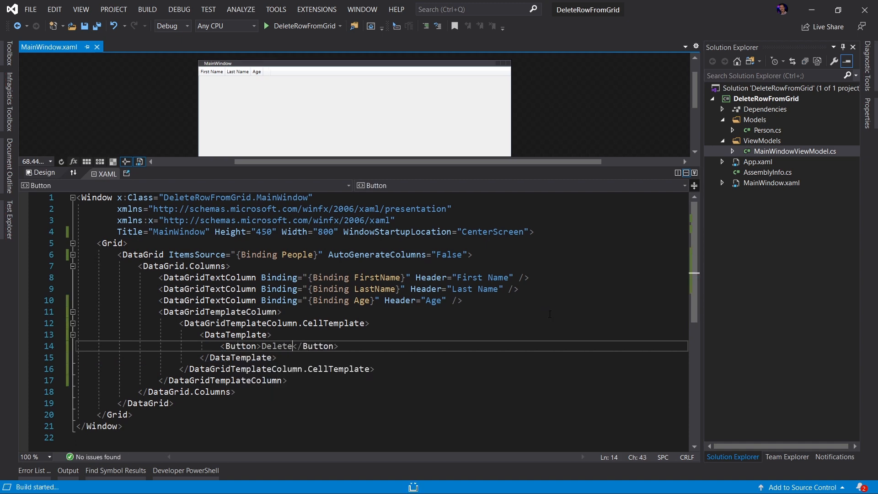
click(252, 26)
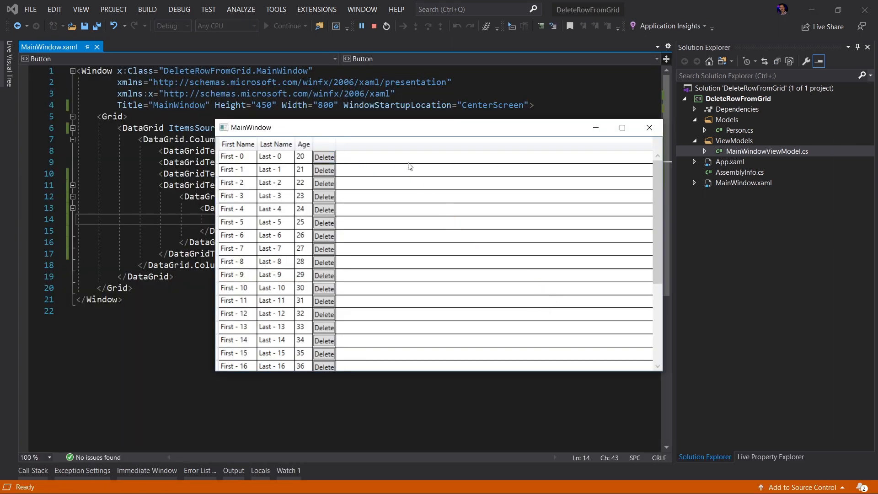
mouse_move(401, 247)
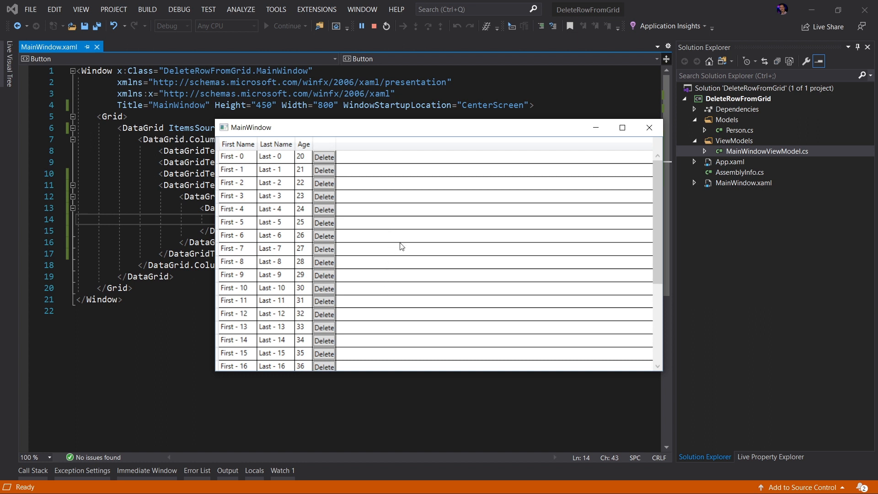
mouse_move(404, 205)
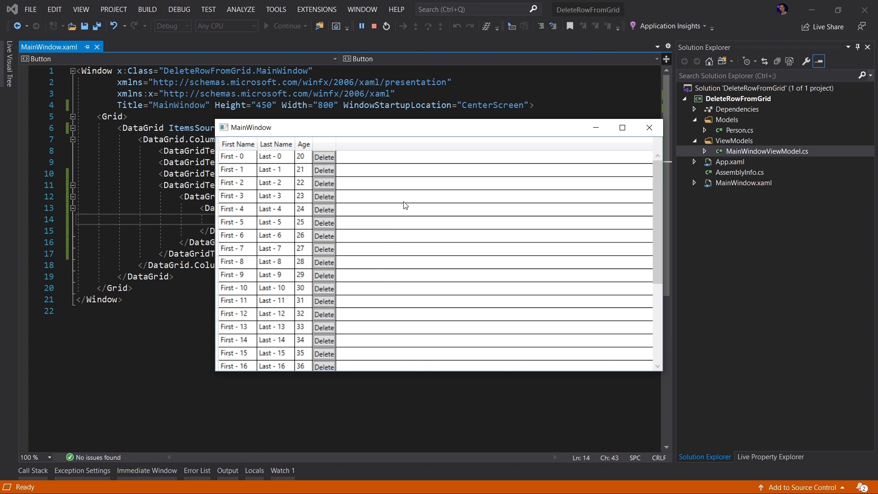
click(324, 157)
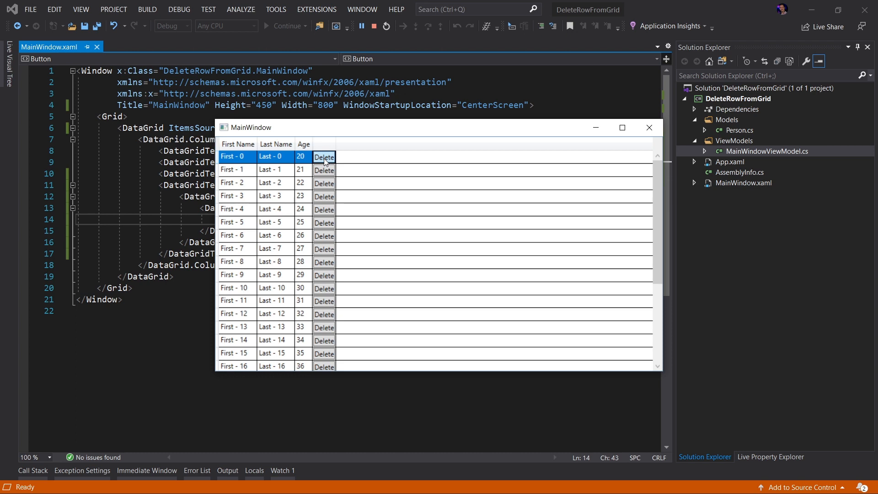
mouse_move(375, 163)
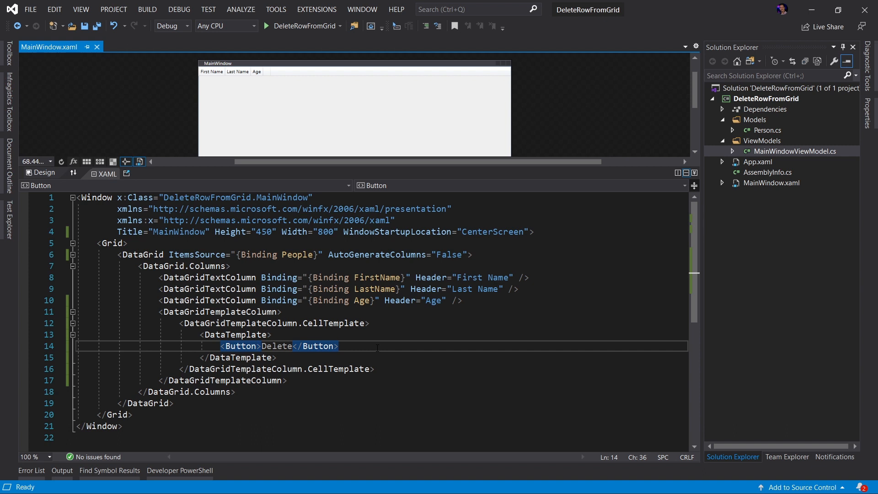
- Give the Delete button Command bound to DeleteCommand and relaunch the app under the debugger
text(Command="")
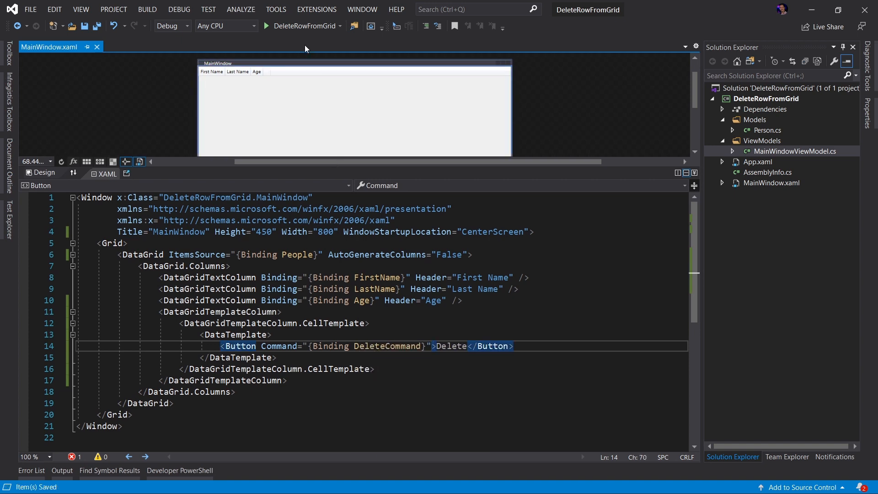
click(267, 26)
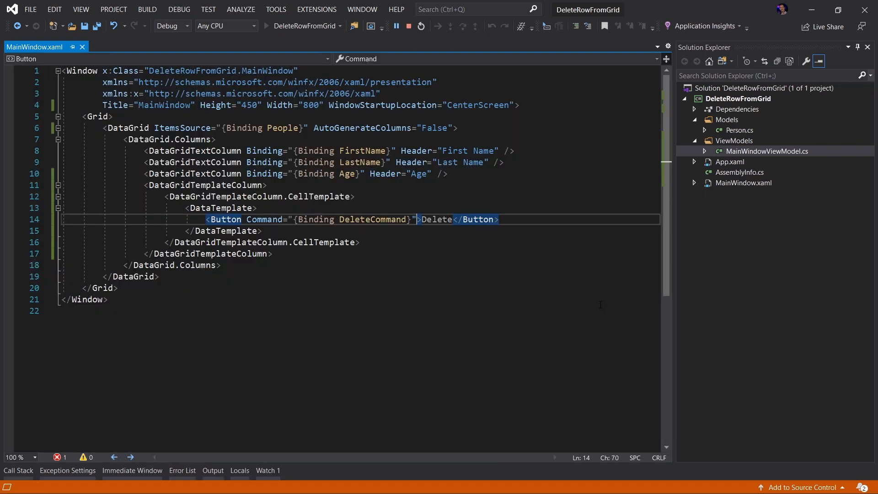
- Run the app showing per-row Delete buttons and a 'DeleteCommand not found on Person' error
click(267, 26)
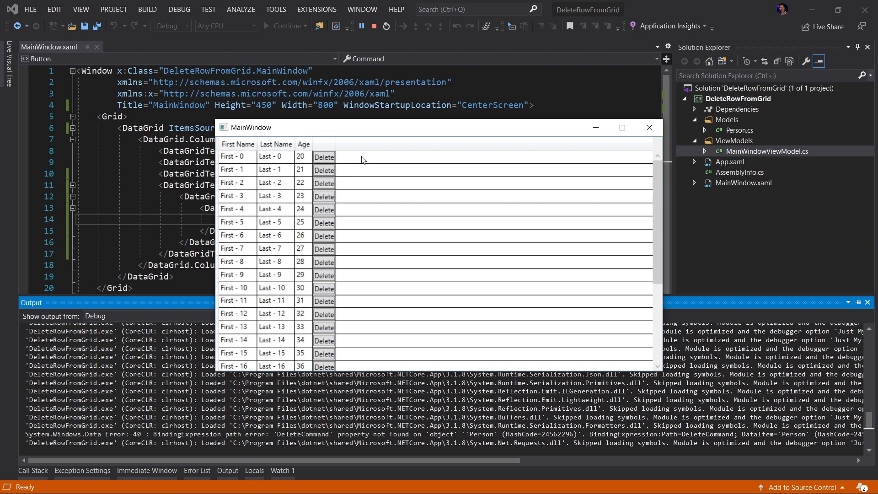
mouse_move(237, 156)
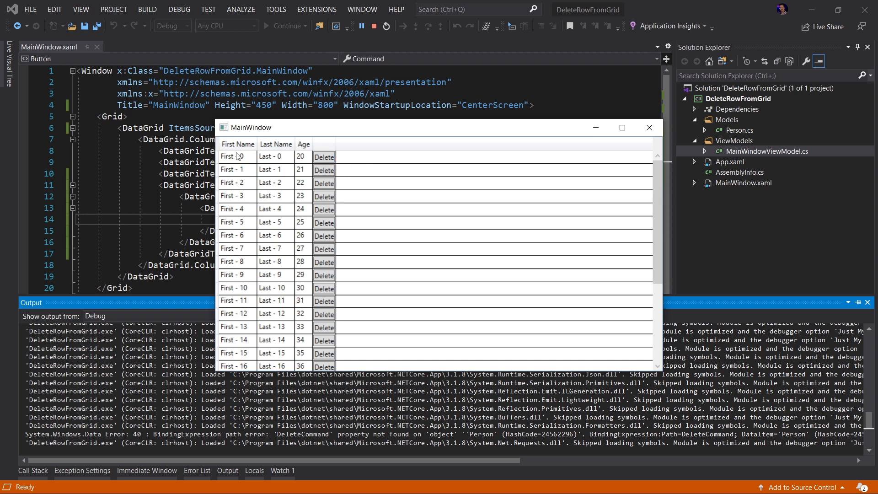
mouse_move(241, 161)
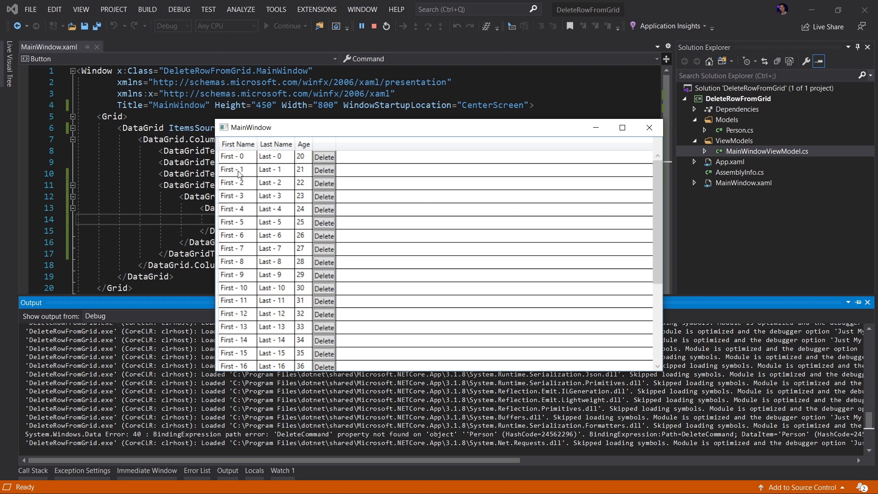
mouse_move(649, 127)
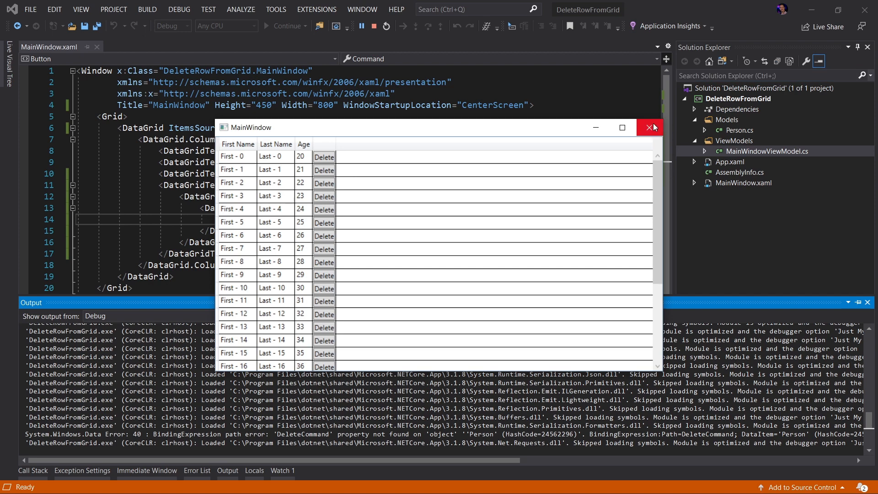
- Close the running app and open Person.cs with its FirstName, LastName and Age properties
click(649, 127)
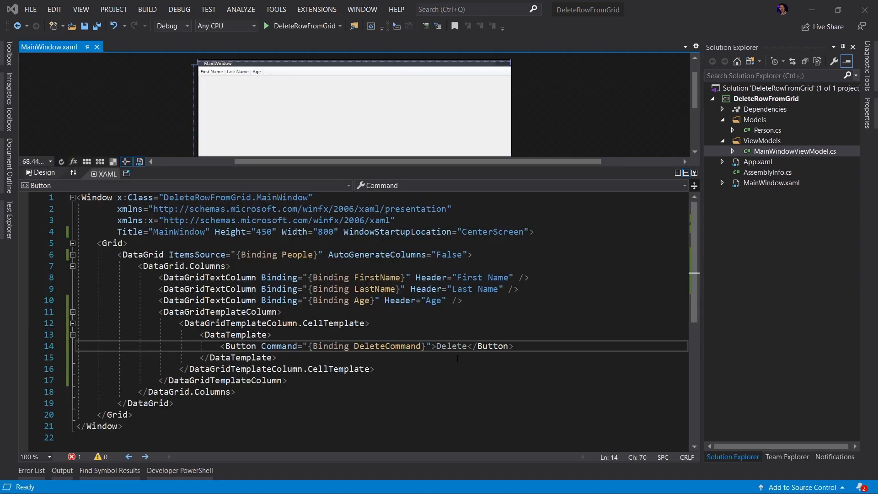
mouse_move(458, 359)
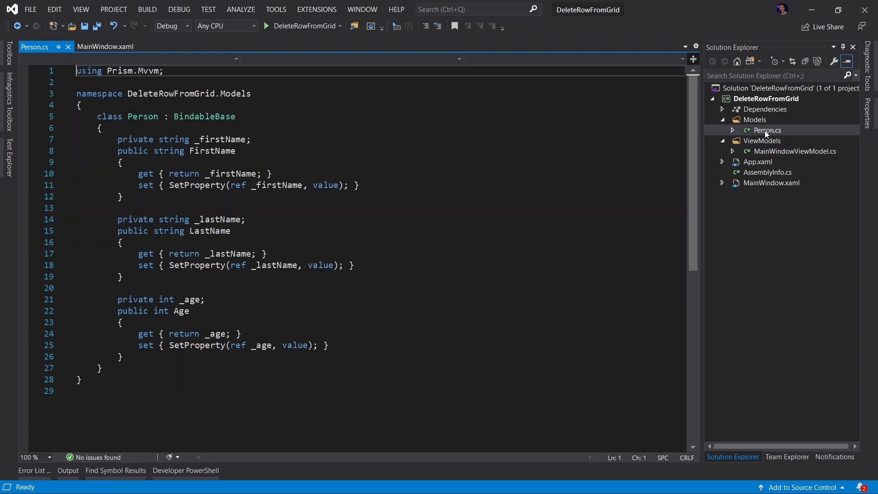
click(766, 130)
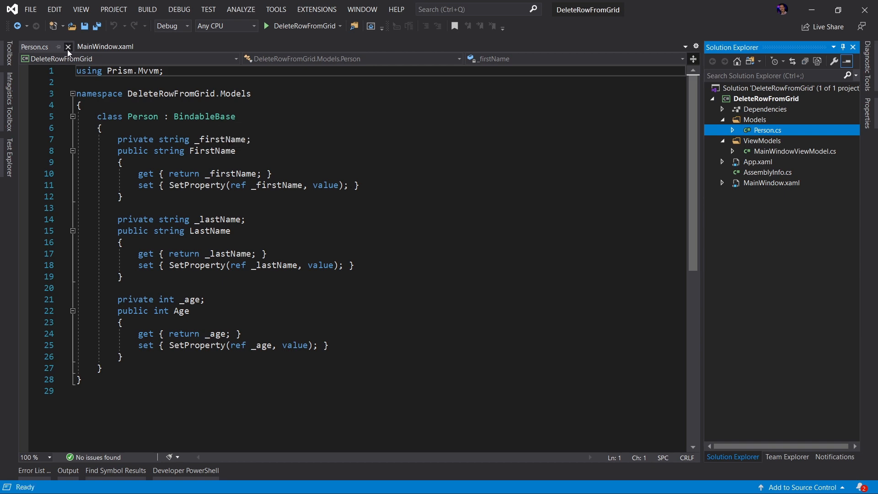
- Add a PersonViewModel class, review MainWindowViewModel's People collection, then delete PersonViewModel.cs
right_click(762, 140)
text(Person)
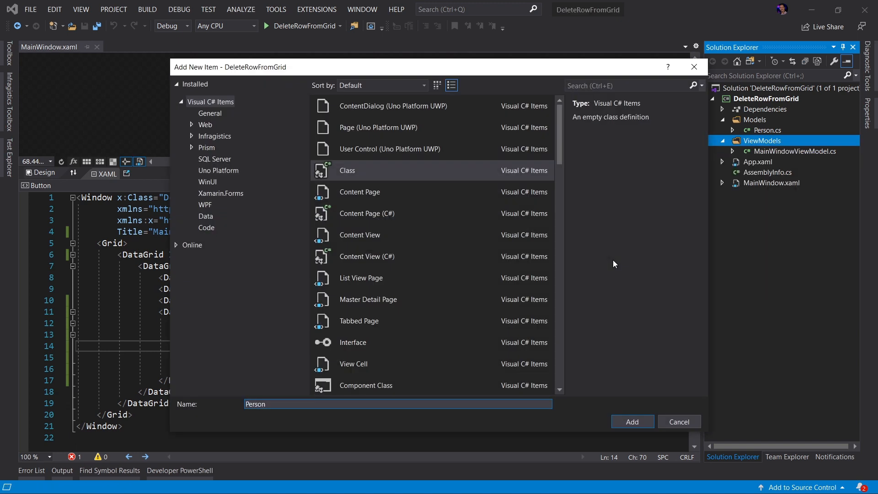
click(631, 422)
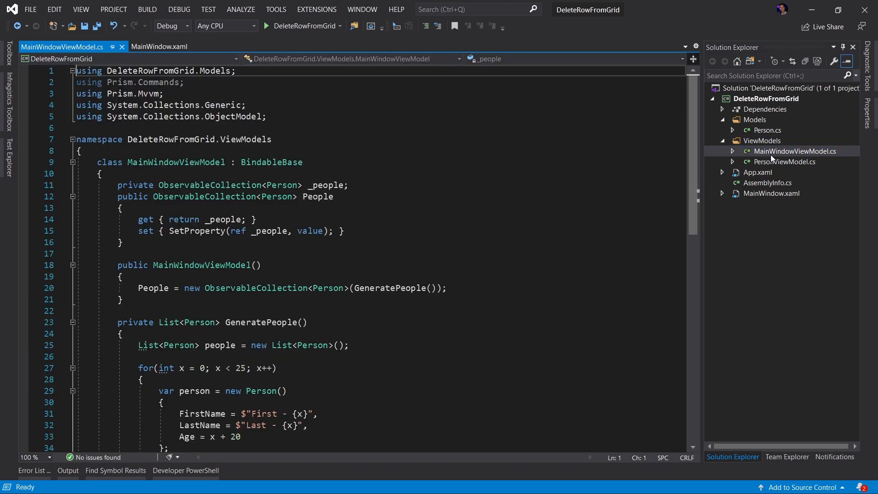
double_click(256, 288)
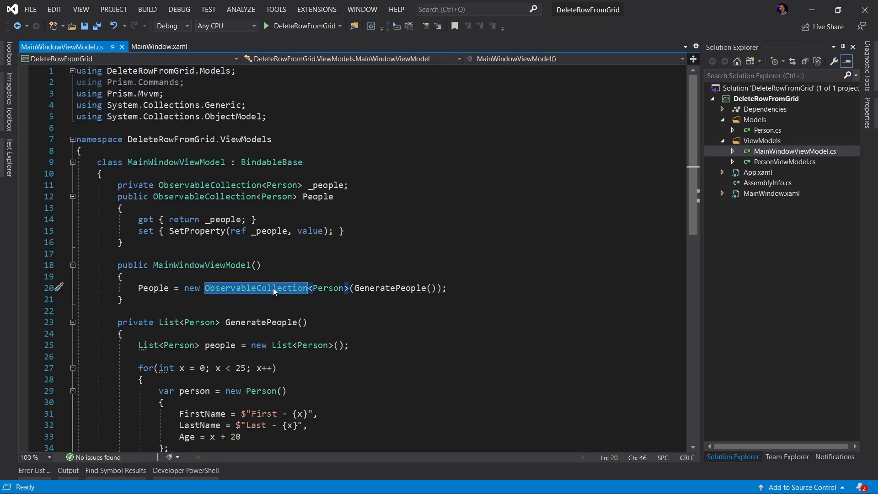
double_click(326, 288)
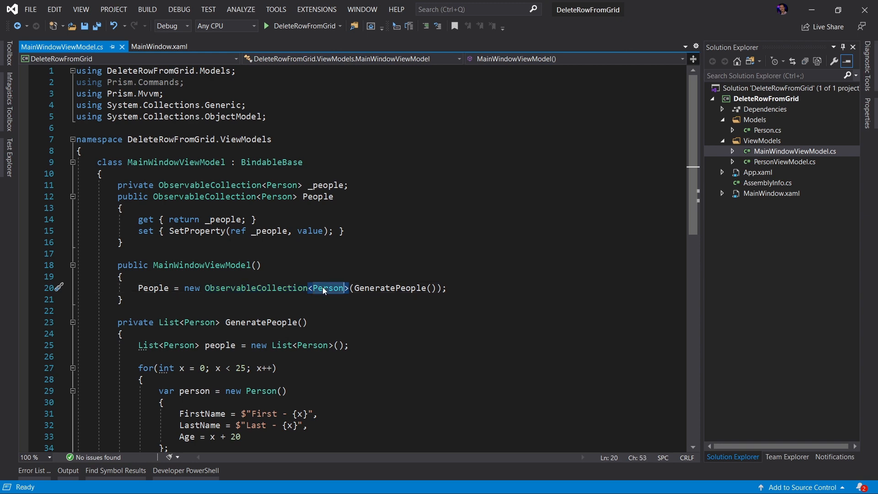
scroll(down, 3)
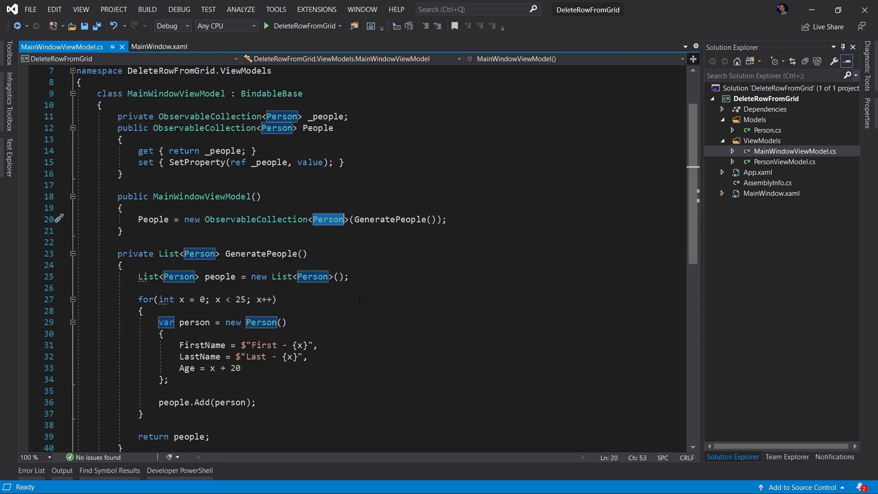
scroll(down, 3)
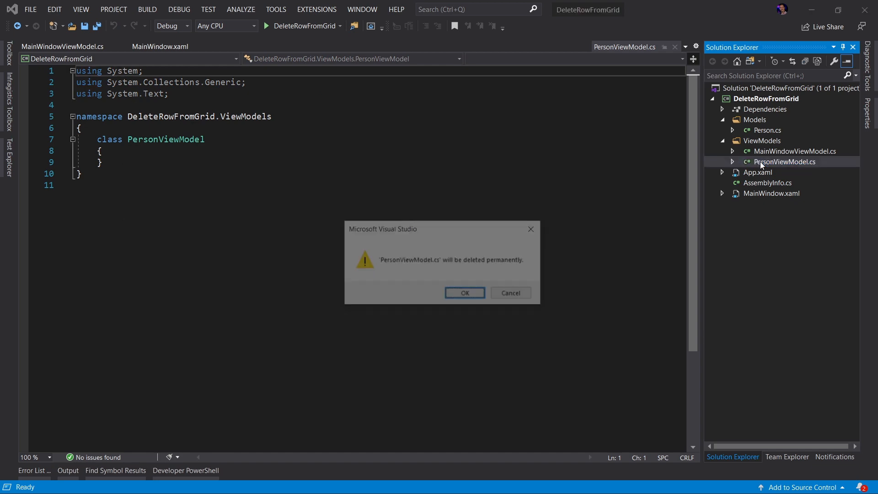
click(465, 292)
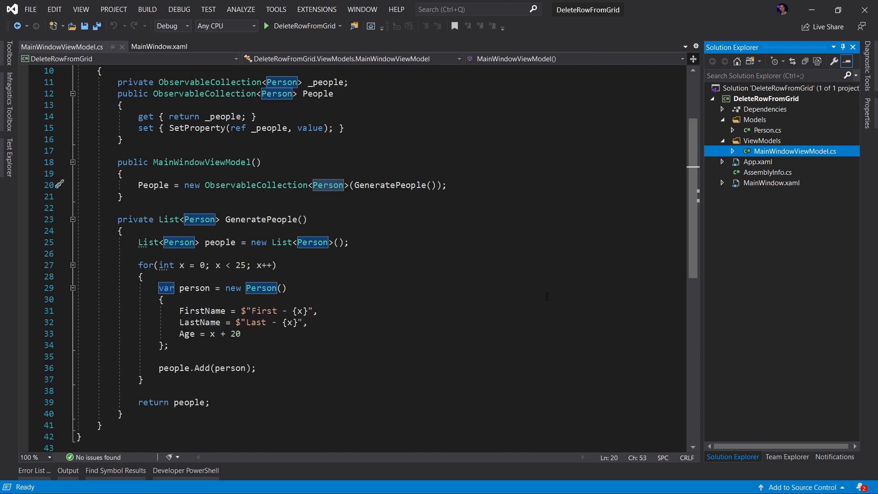
- Add DelegateCommand<Person> DeleteCommand backed by _deleteCommand with an empty ExecuteDeleteCommand(Person parameter) handler
scroll(up, 3)
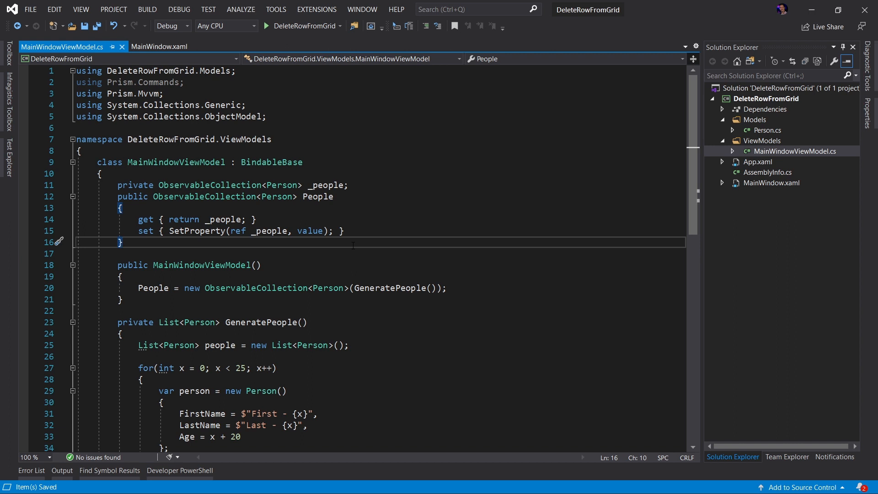
click(328, 287)
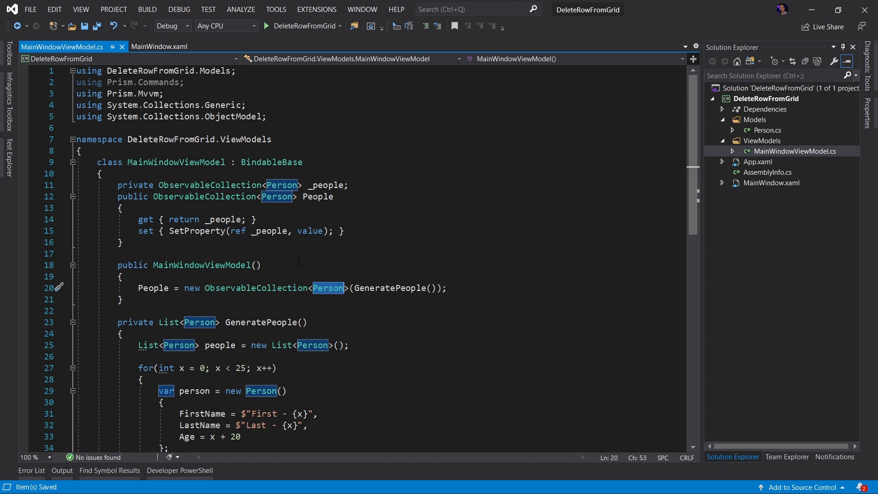
click(120, 242)
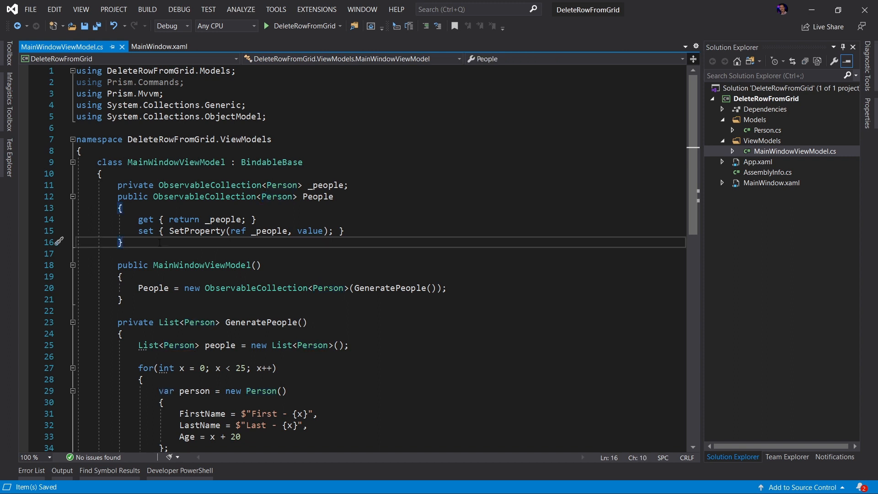
key(enter)
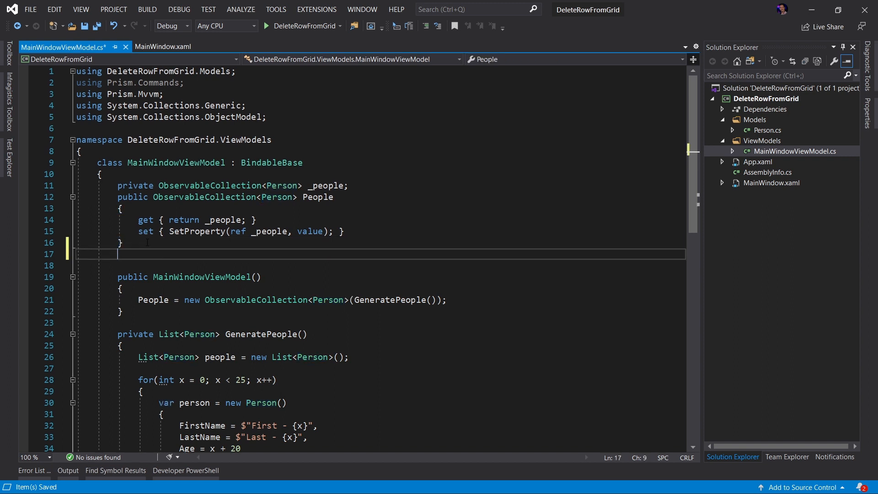
key(Enter)
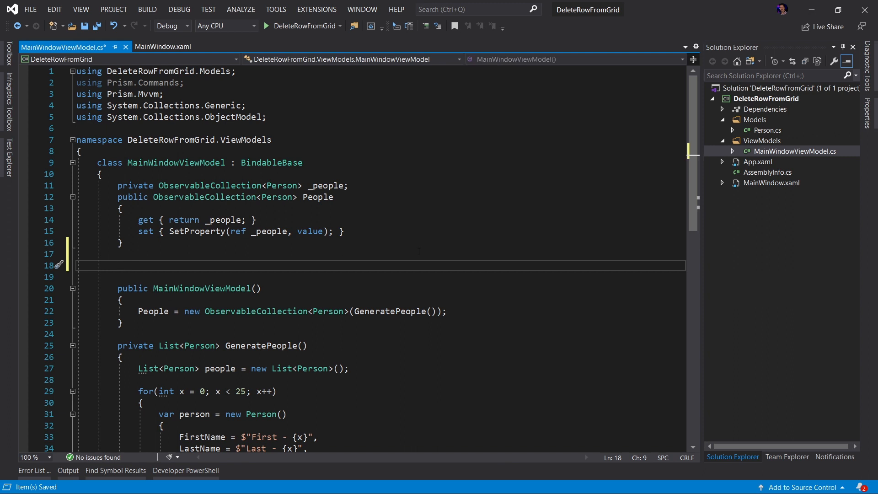
text(cmdg)
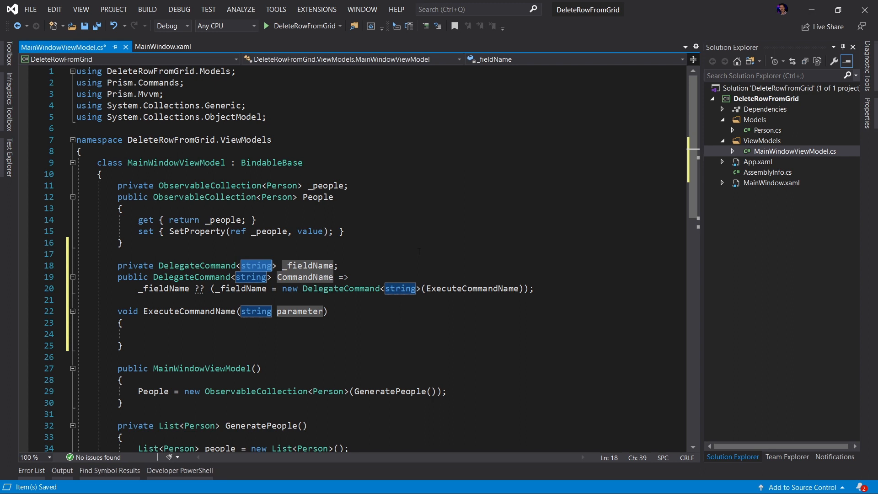
text(Person)
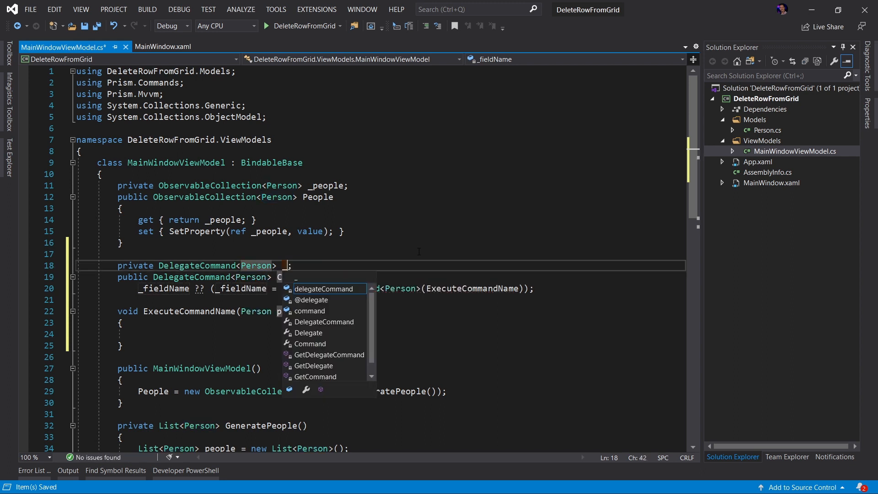
text(_deleteCommand)
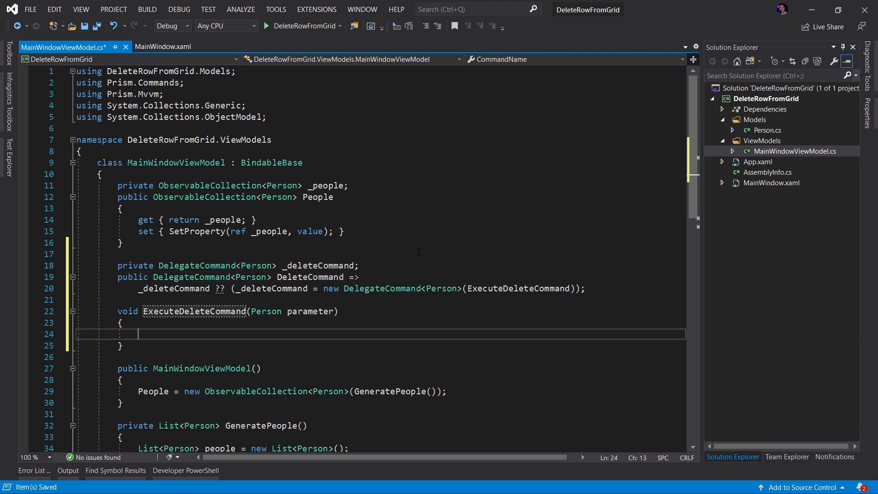
scroll(down, 3)
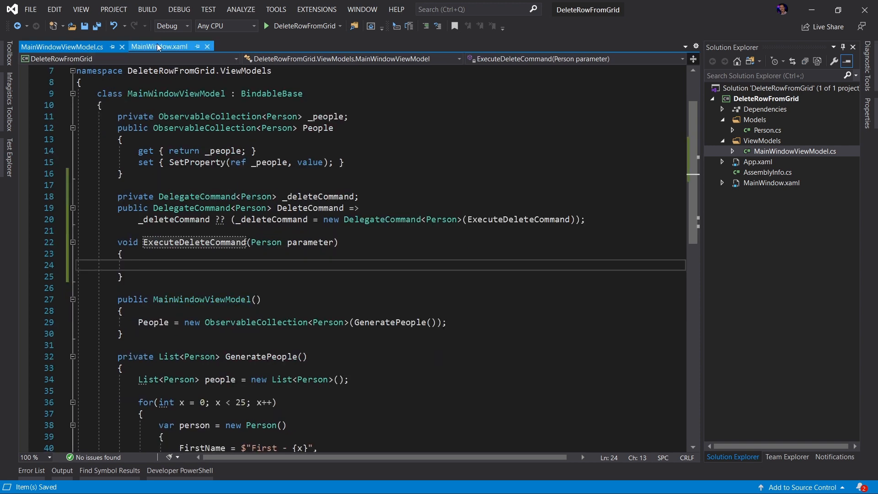
- Name the Window element _window in MainWindow.xaml and save
click(159, 46)
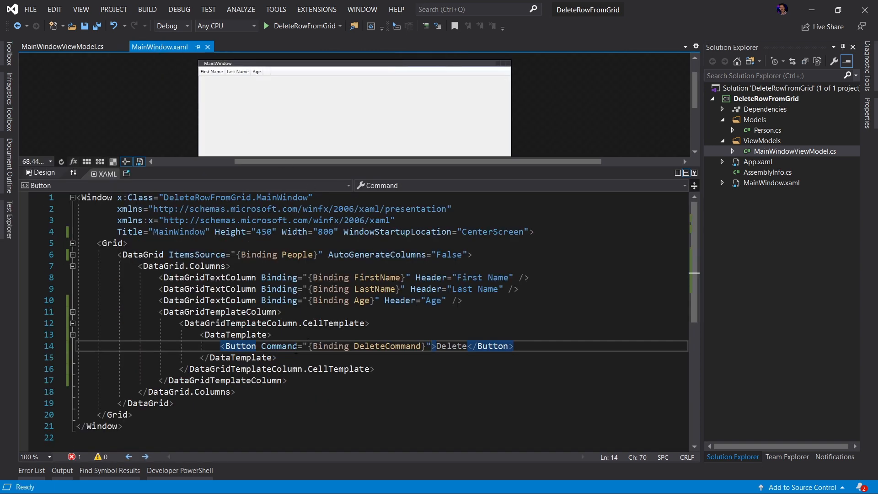
double_click(387, 346)
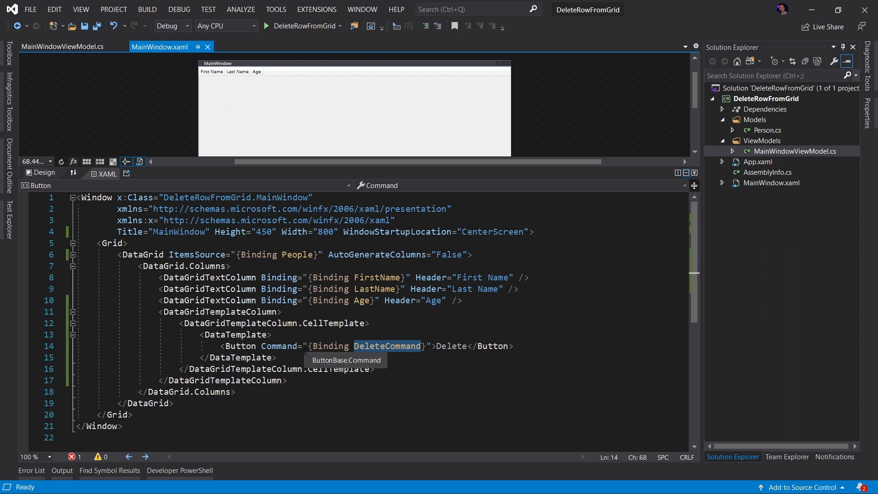
click(533, 232)
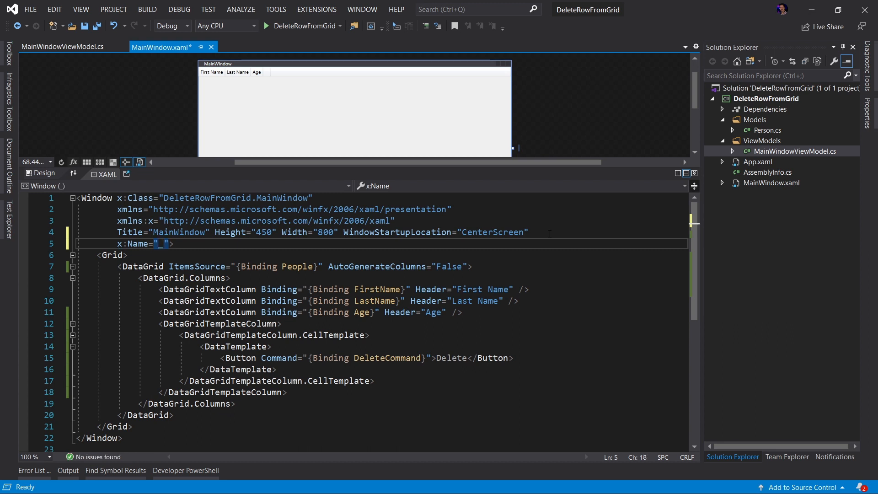
text(window)
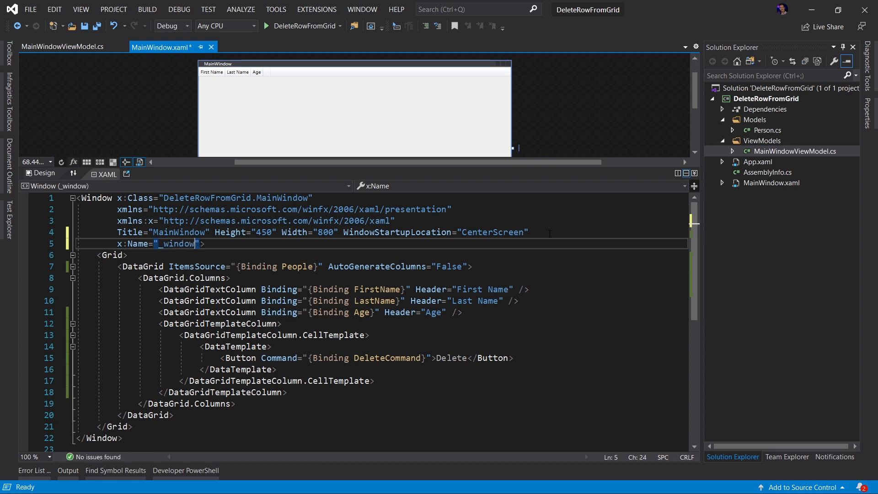
key(ctrl+s)
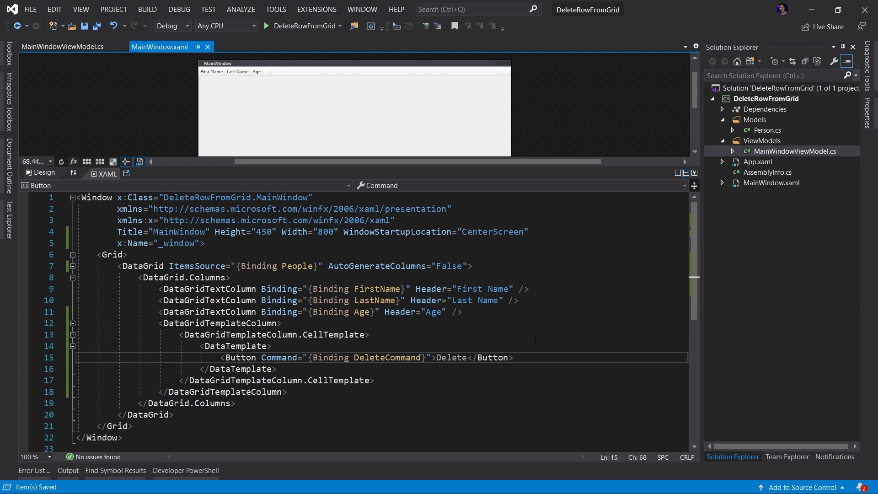
- Bind Delete's Command to DataContext.DeleteCommand via ElementName=_window, with CommandParameter="{Binding}"
text(, ElementName=)
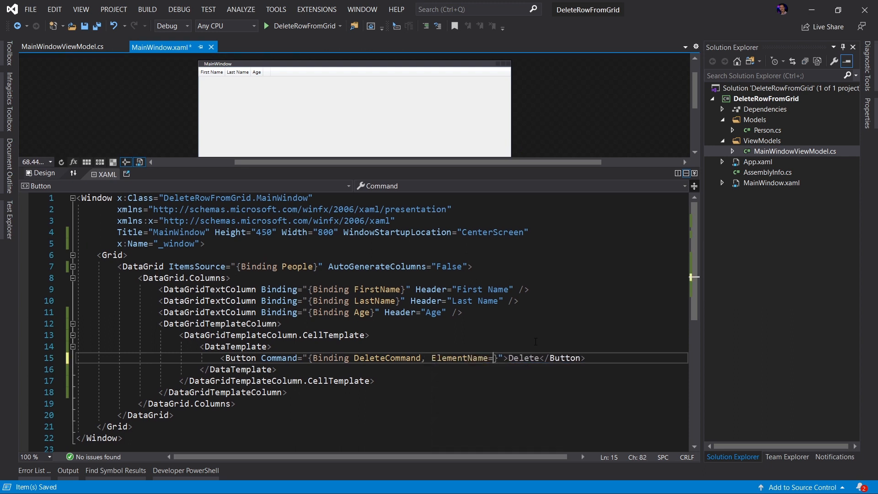
text(_window}" CommandParameter="{Binding)
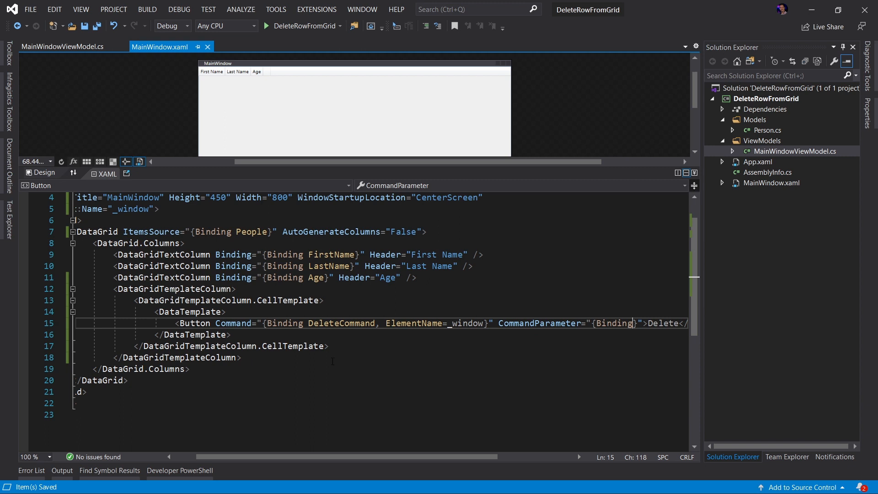
scroll(up, 3)
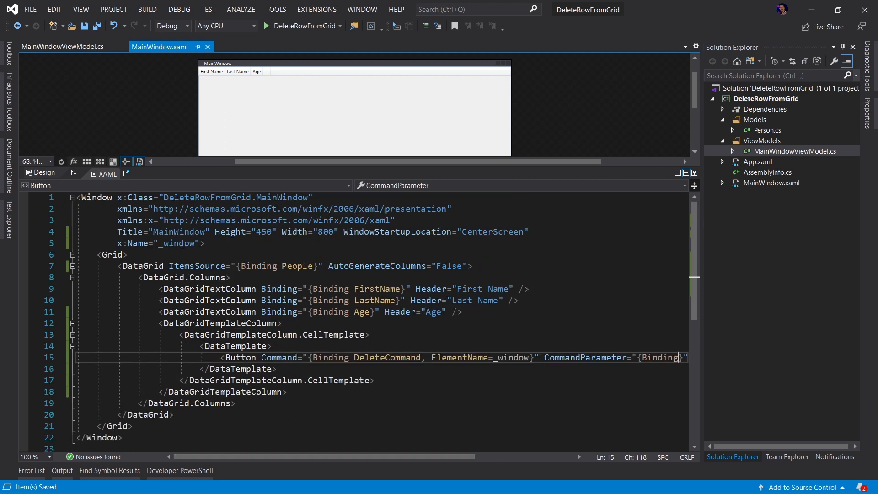
click(354, 357)
text(DataContext.)
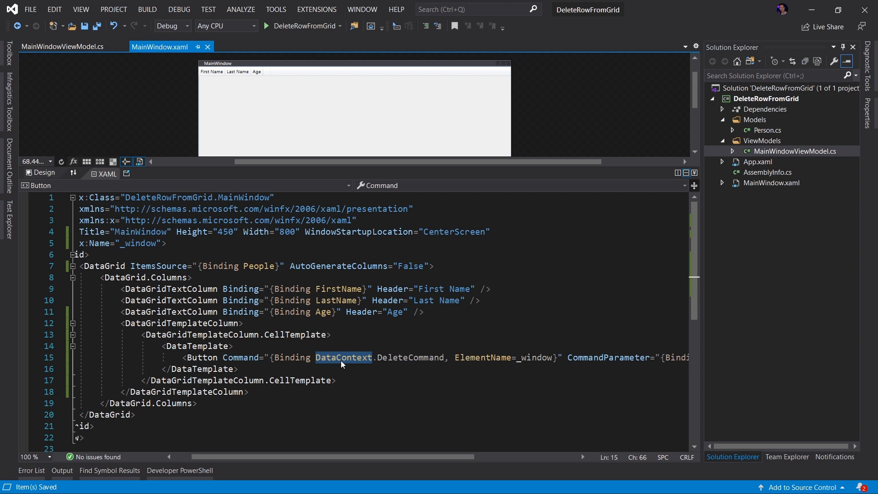
double_click(409, 357)
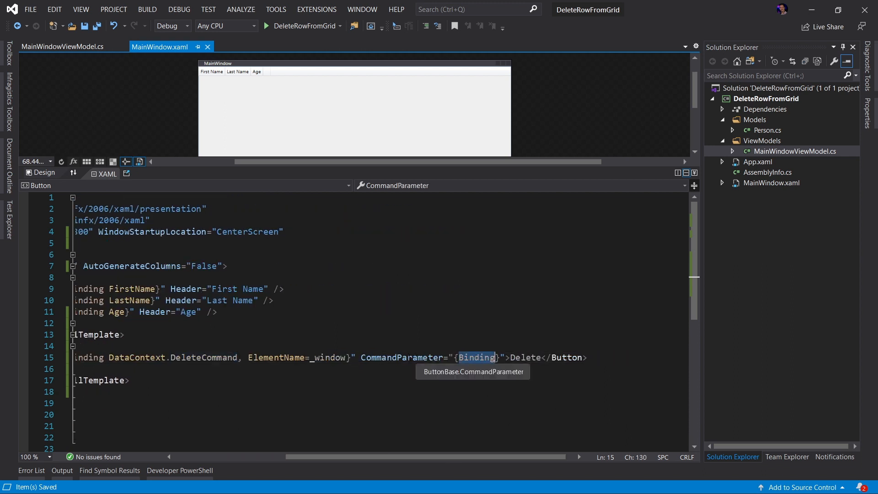
mouse_move(477, 361)
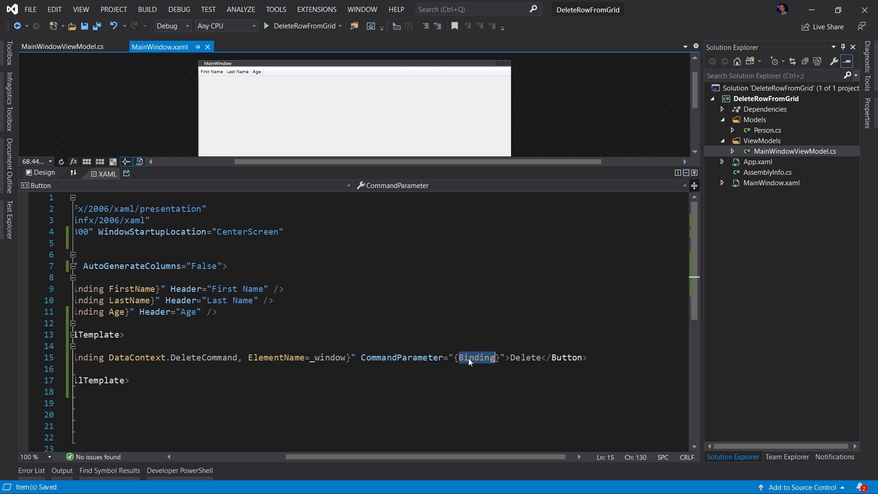
mouse_move(477, 357)
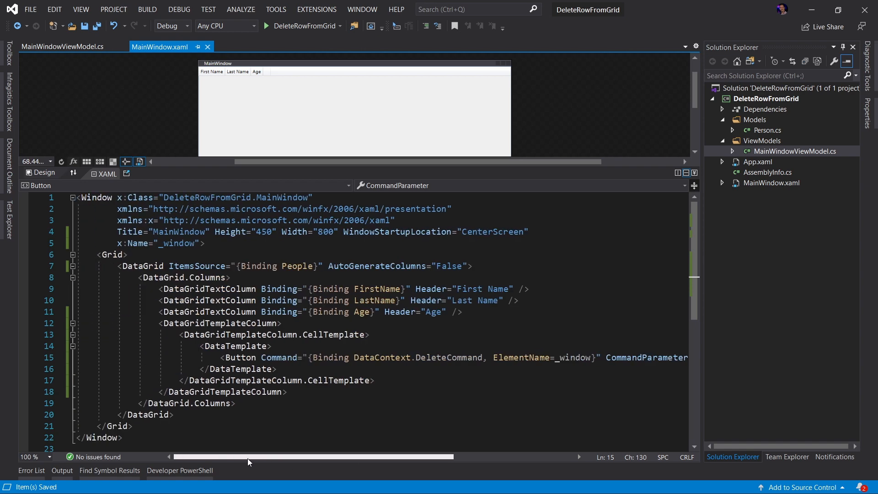
- Make ExecuteDeleteCommand in MainWindowViewModel.cs call People.Remove(parameter)
click(62, 47)
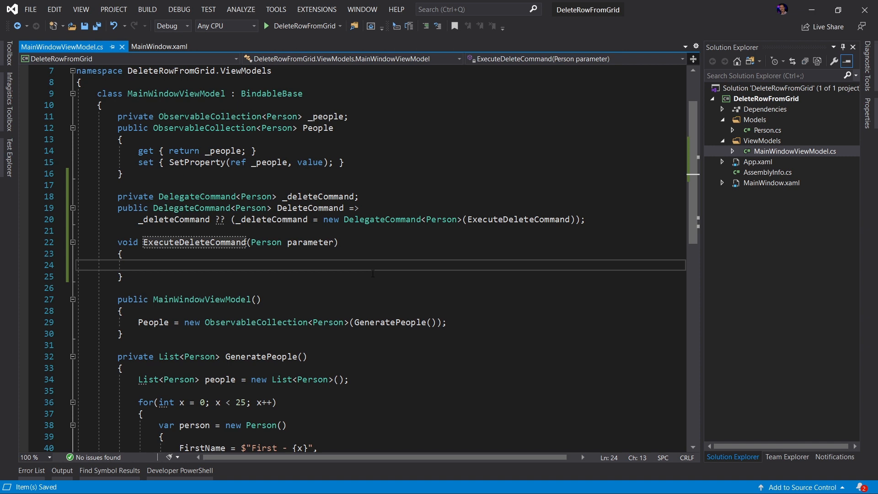
text(People.remove(parameter);)
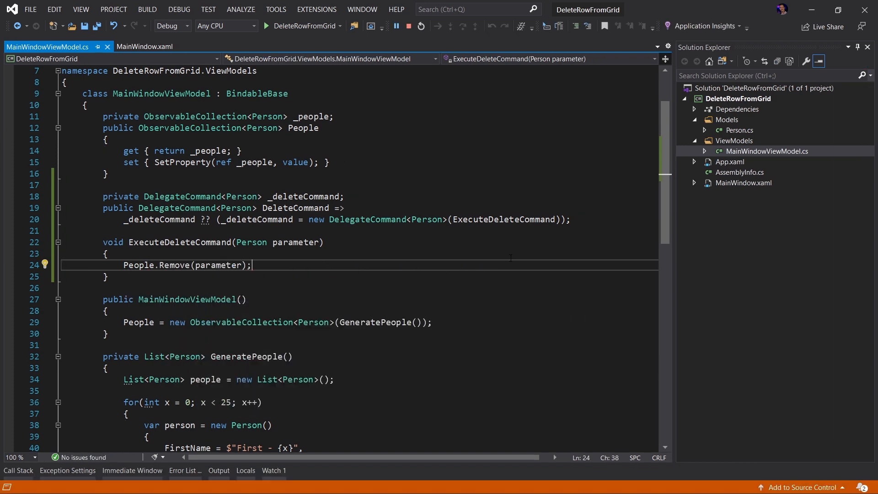
- In the running app, delete the First - 2, First - 1, First - 0 rows and one more
click(269, 26)
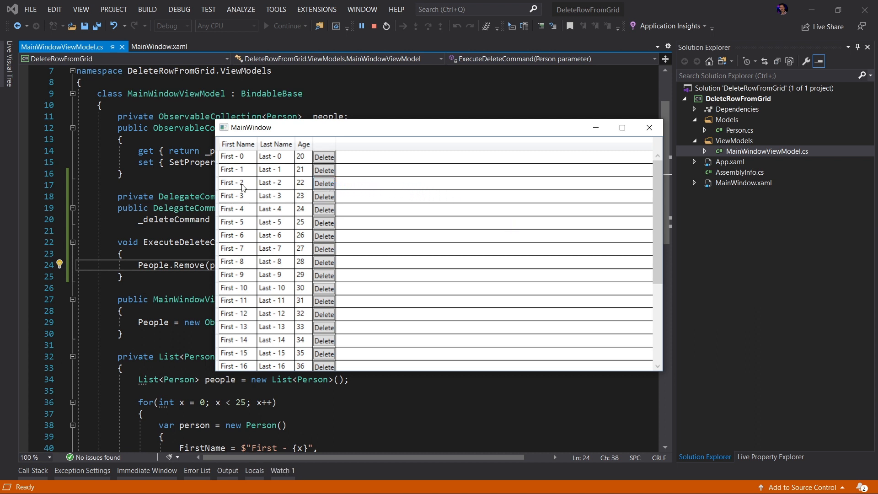
click(323, 183)
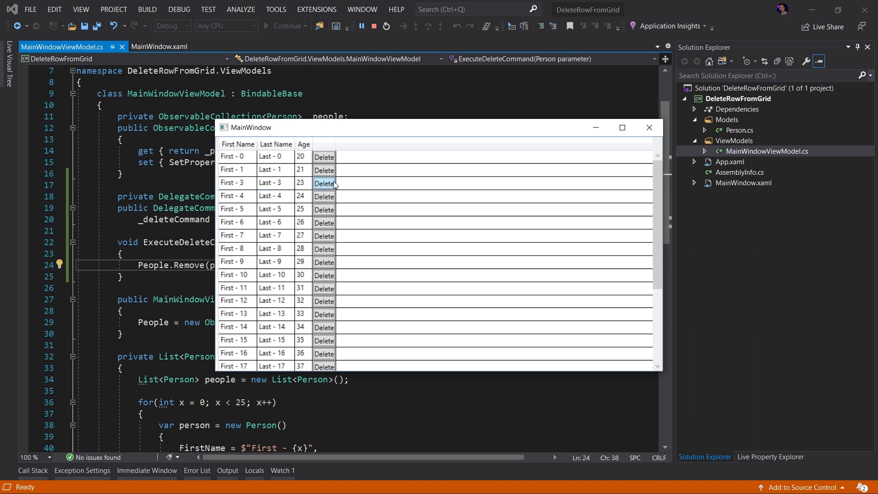
click(324, 183)
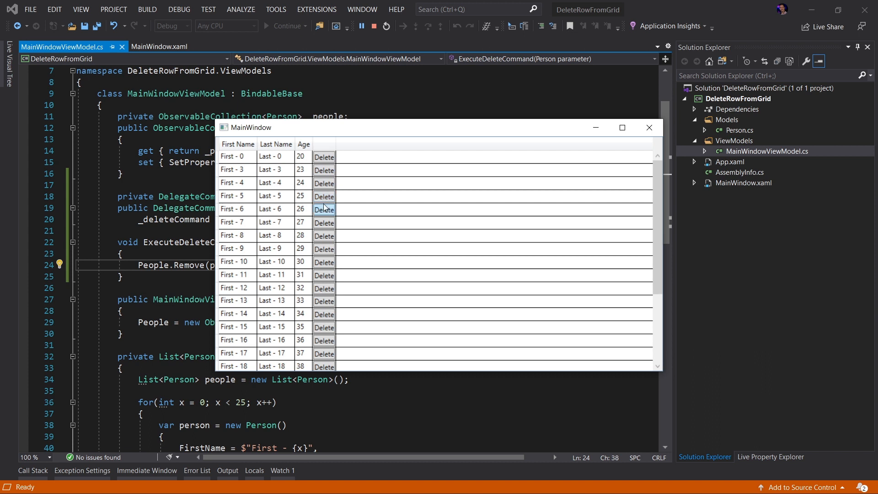
click(324, 209)
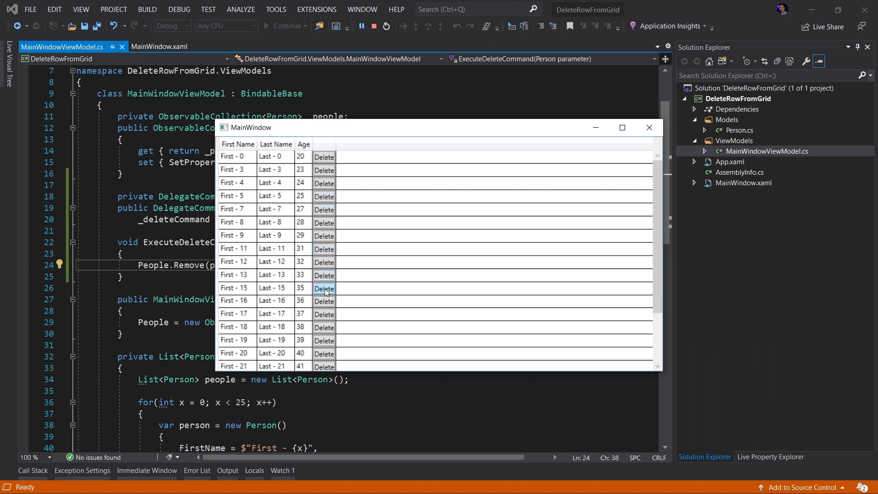
click(324, 156)
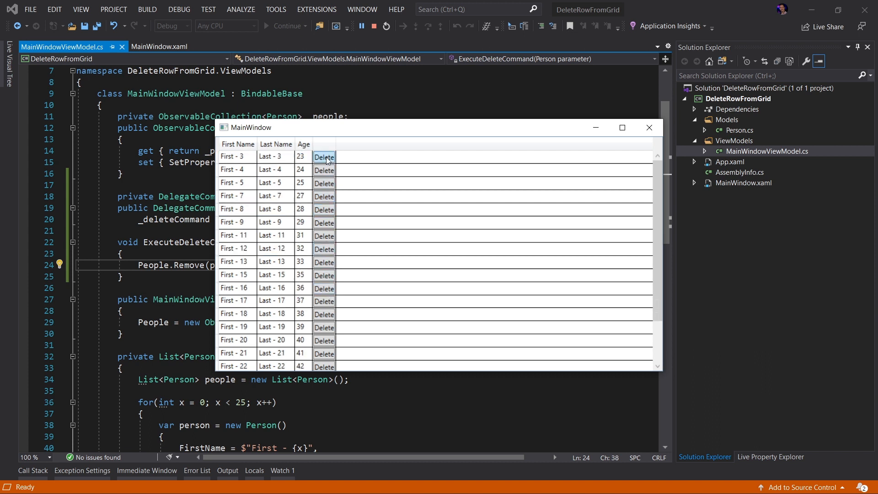